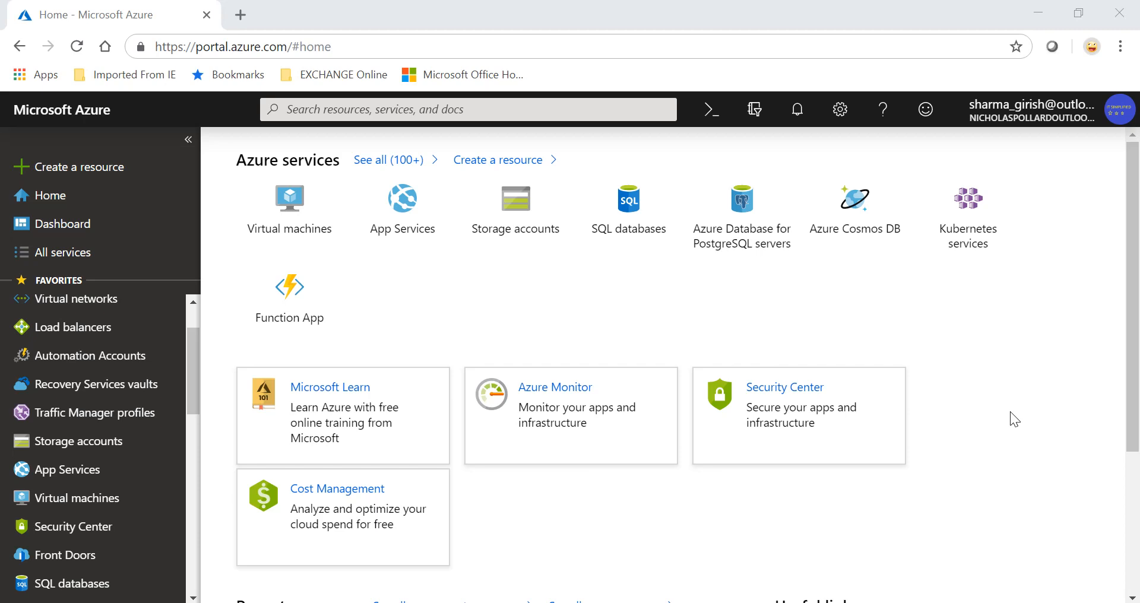
pyautogui.moveTo(83, 441)
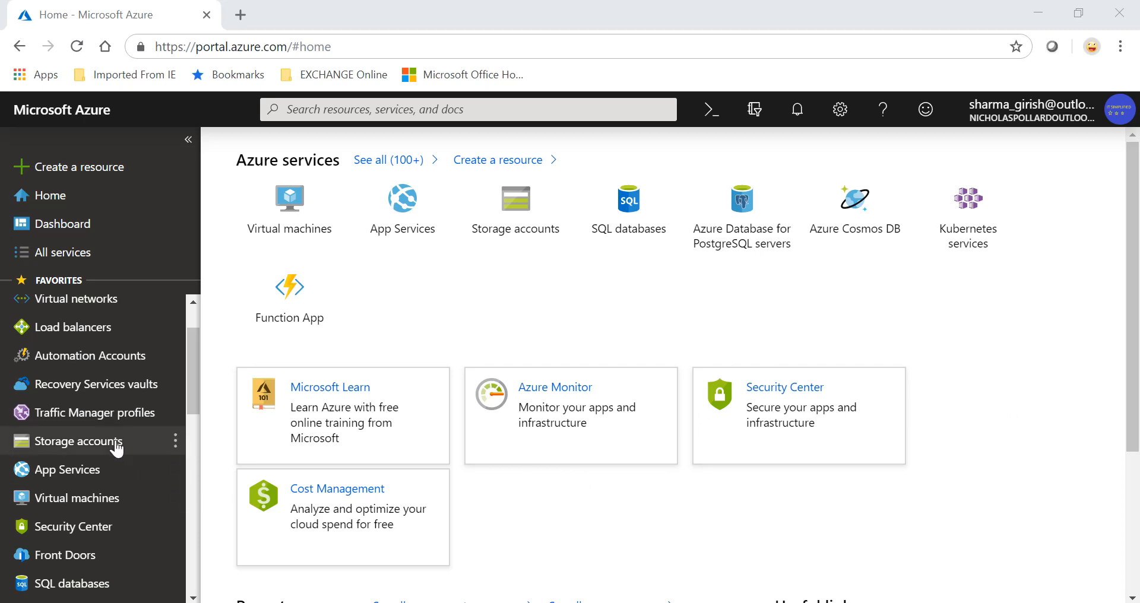
# Step: From the empty Storage accounts list, open the Create storage account form
pyautogui.click(80, 441)
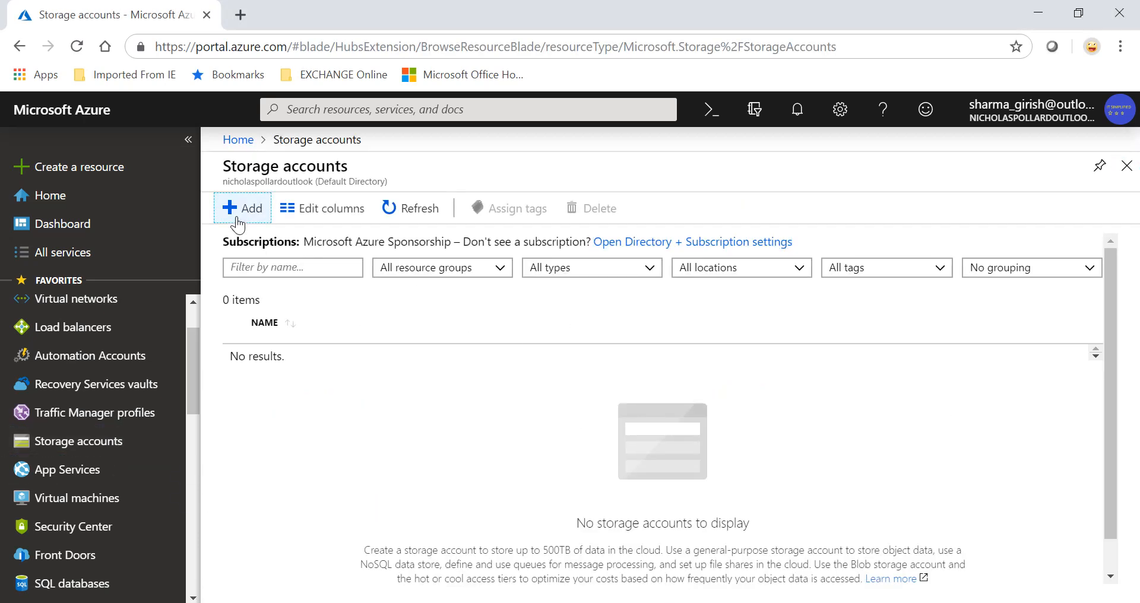
pyautogui.click(242, 208)
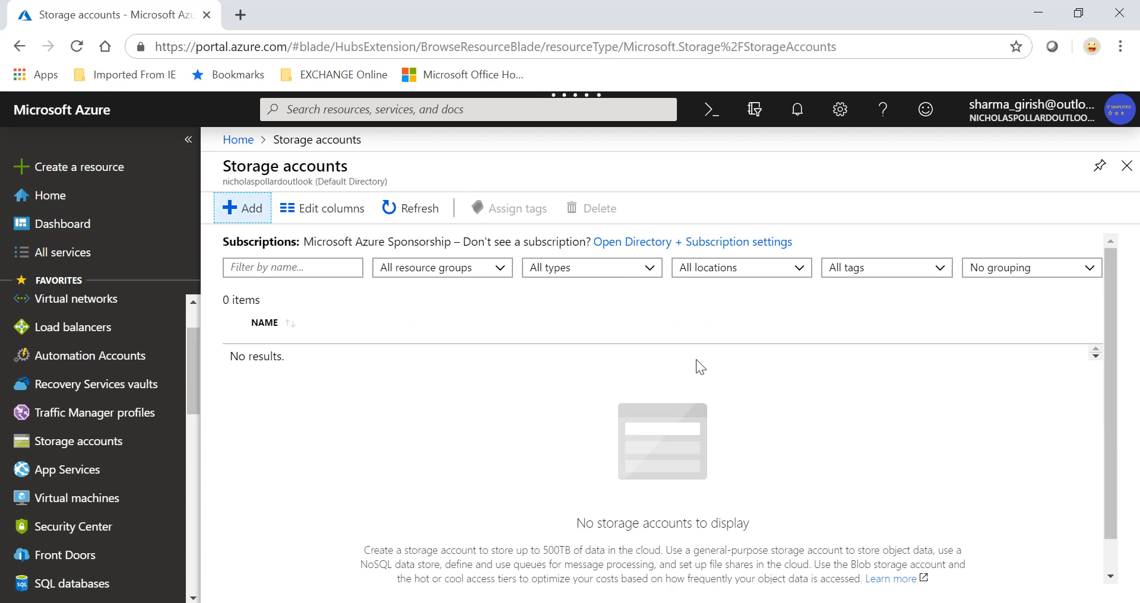
pyautogui.click(243, 208)
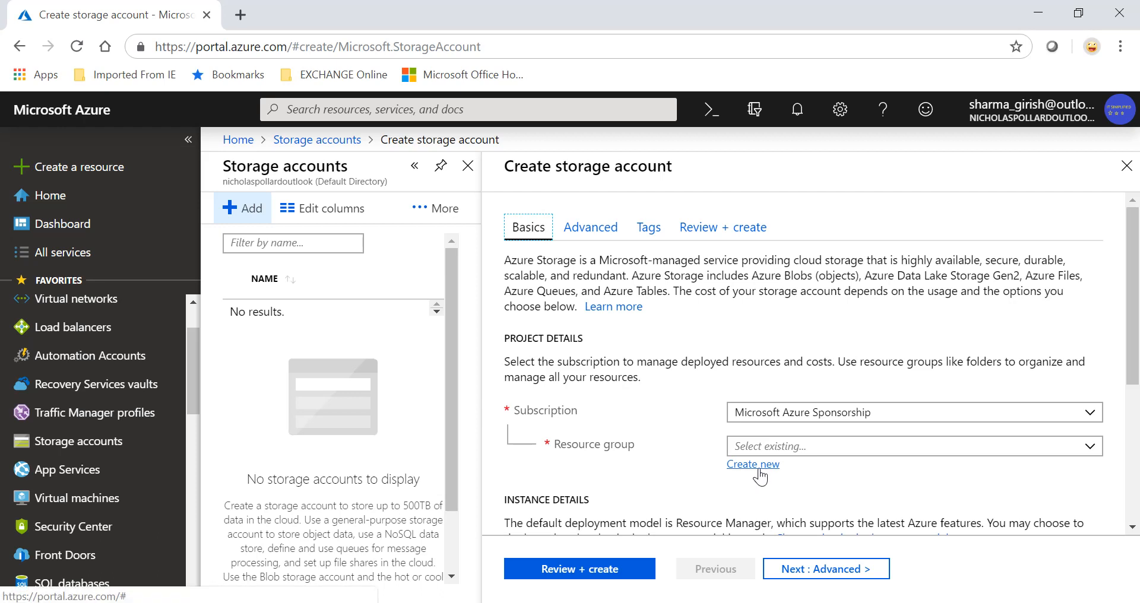
# Step: Create a new resource group named ITSrg for the storage account
pyautogui.click(752, 464)
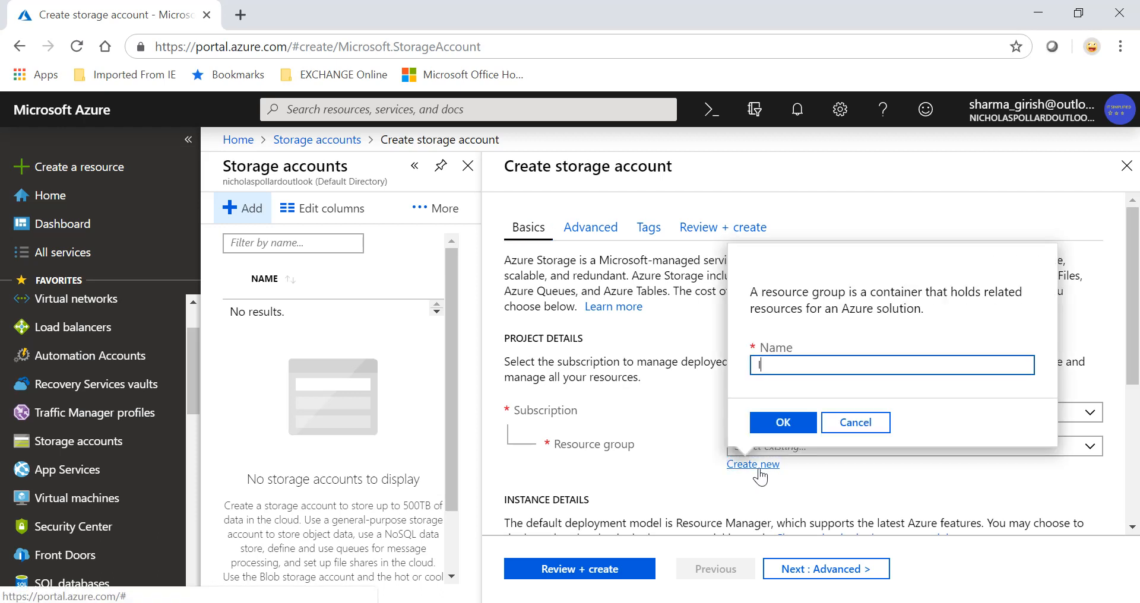
pyautogui.write('ITSrg')
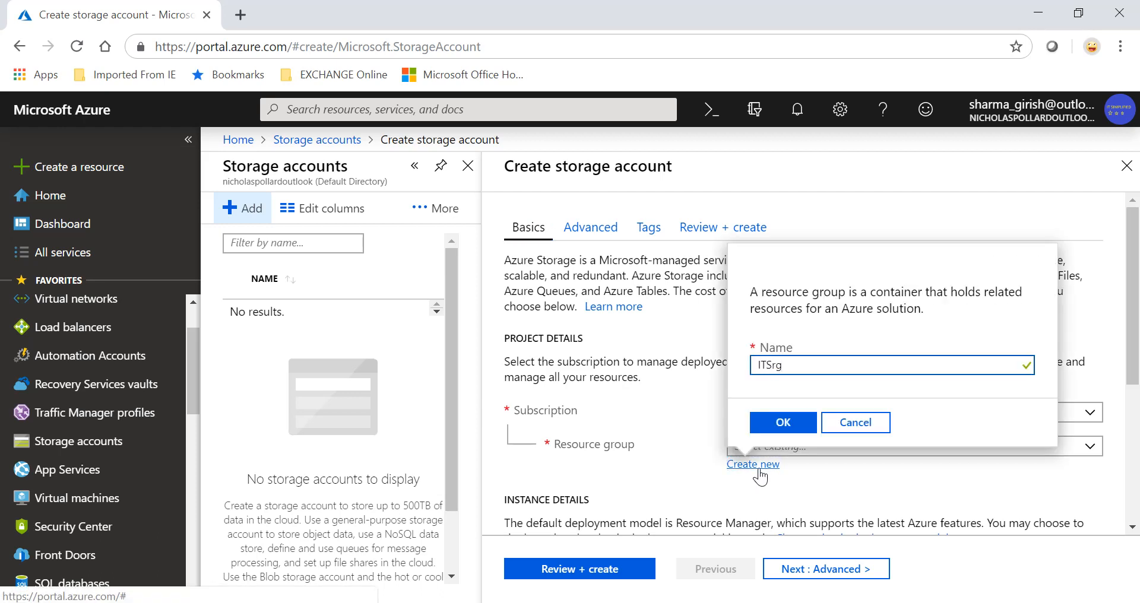
pyautogui.click(782, 422)
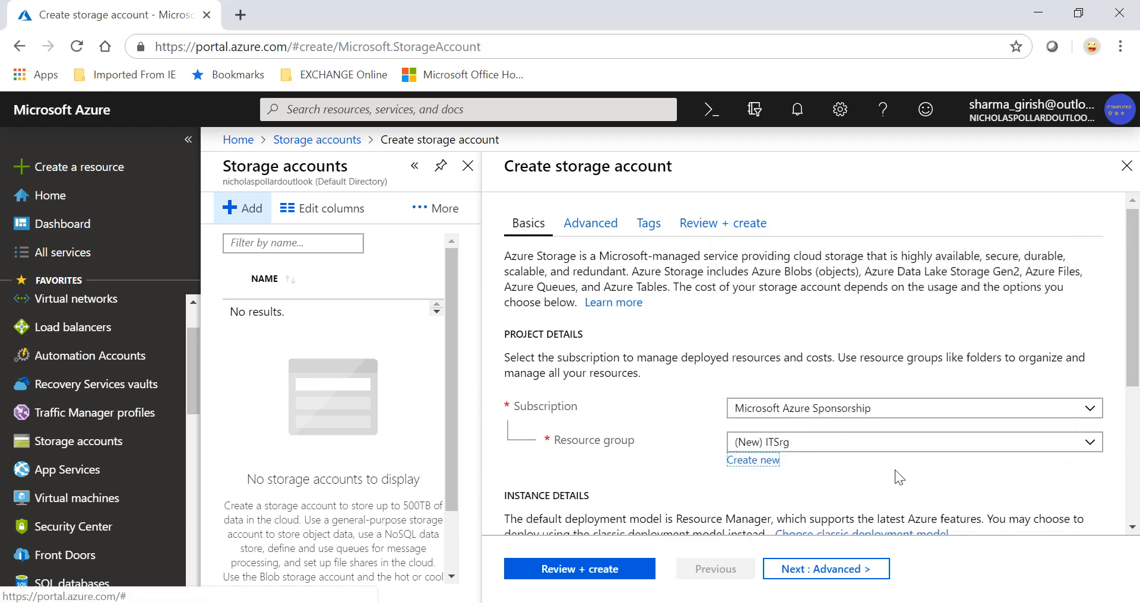
# Step: Name the storage account itssa and set its location to Canada Central
pyautogui.scroll(-3)
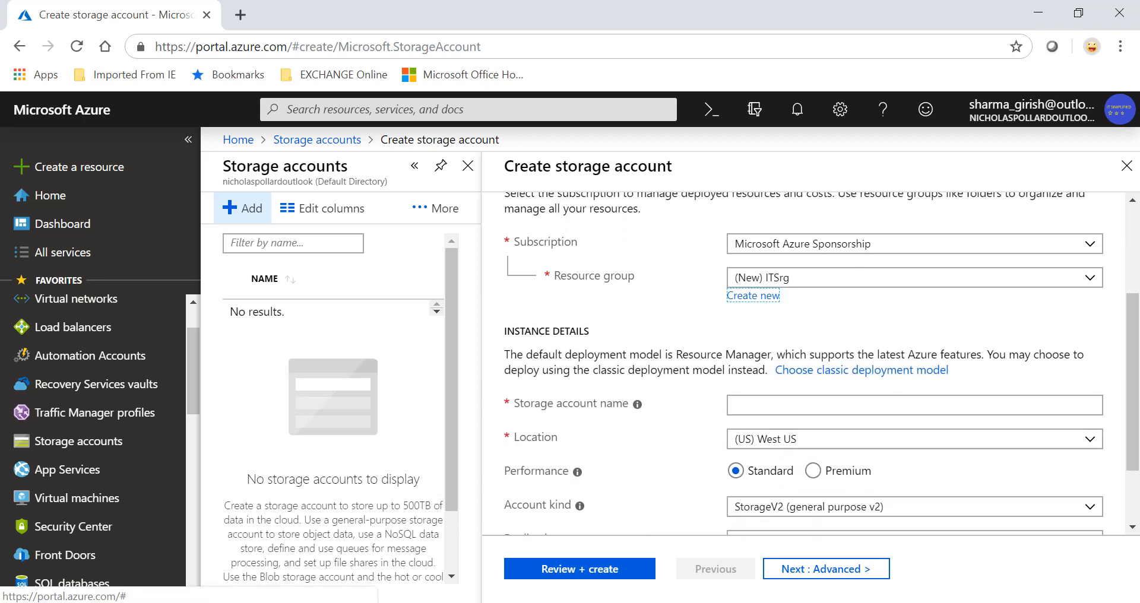
pyautogui.click(914, 405)
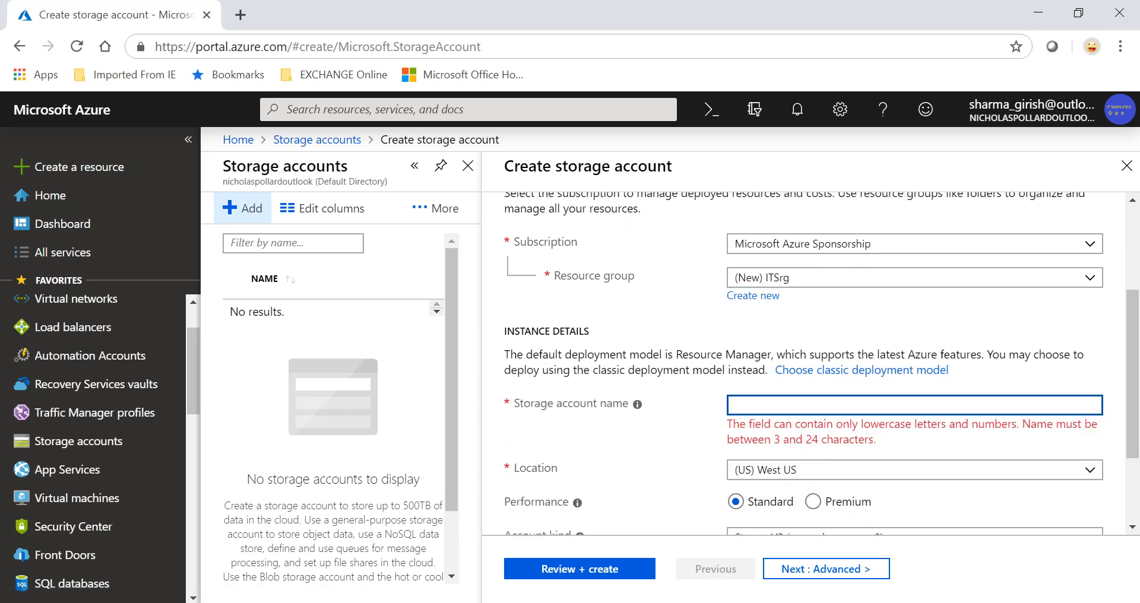
pyautogui.write('itss')
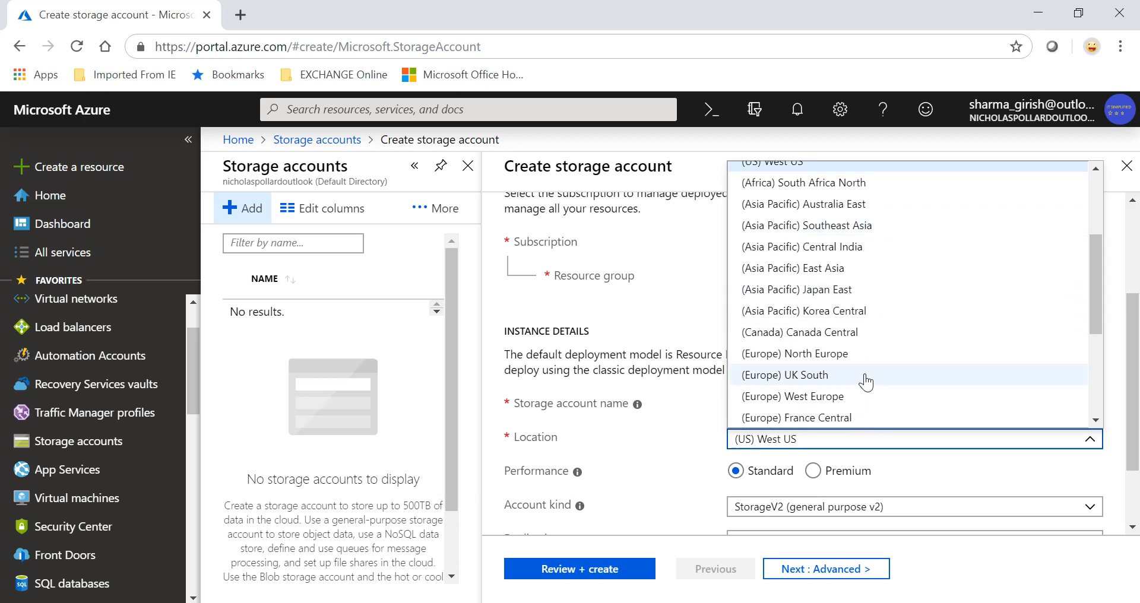
pyautogui.click(800, 332)
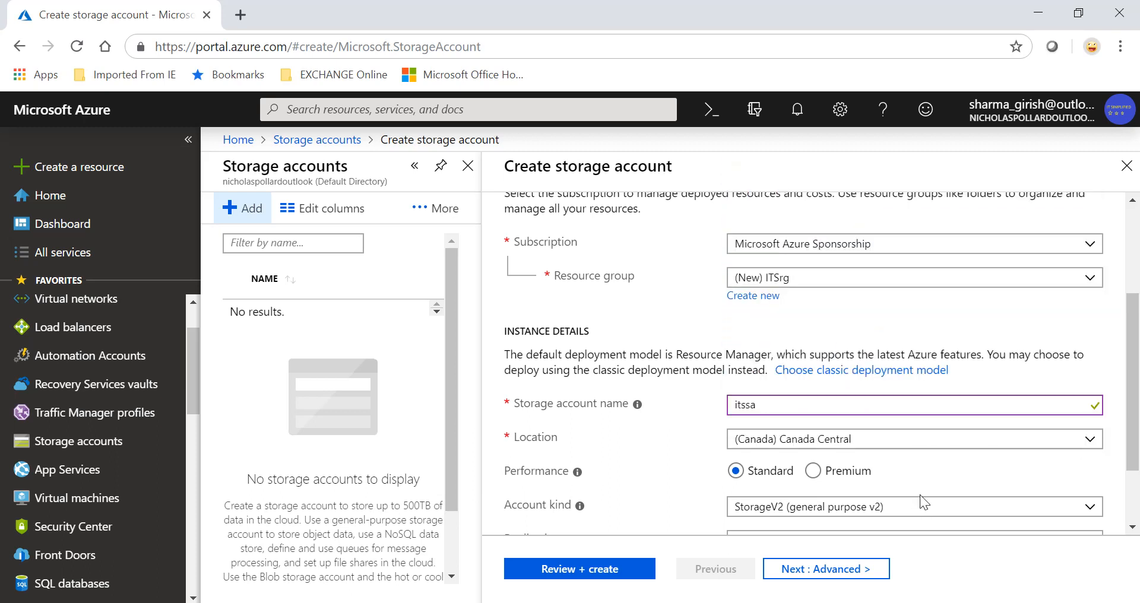
pyautogui.scroll(-3)
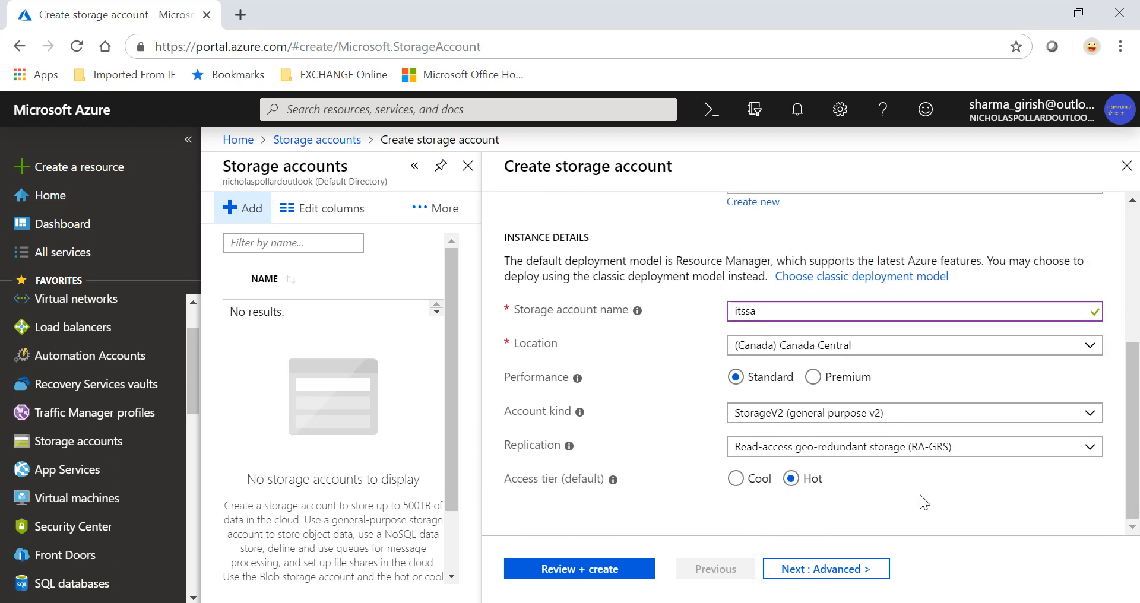
pyautogui.moveTo(971, 416)
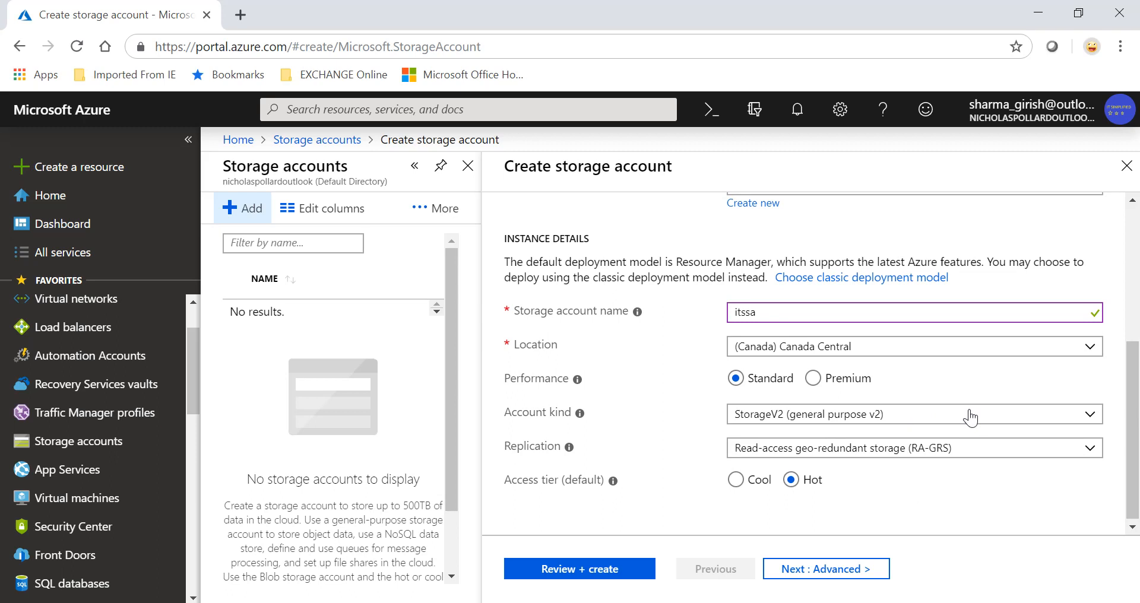
pyautogui.moveTo(1082, 458)
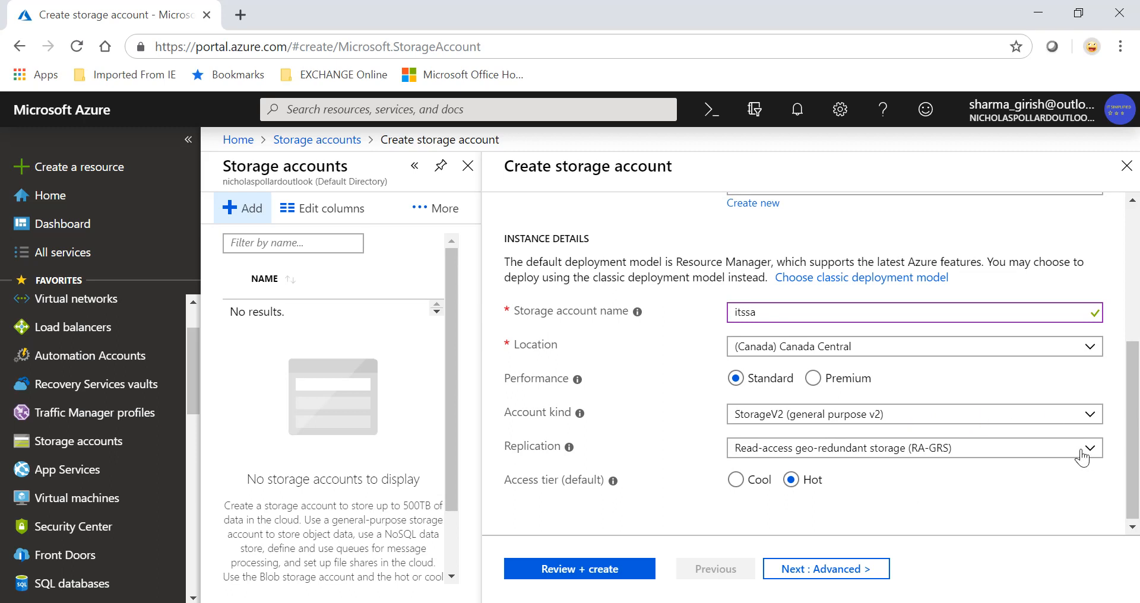
pyautogui.moveTo(558, 580)
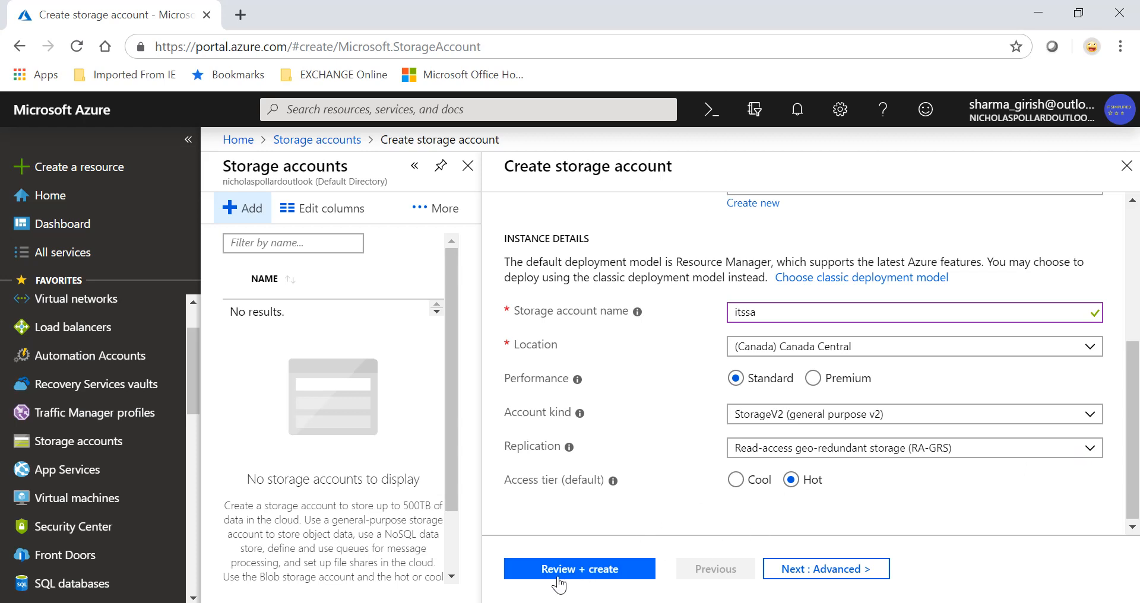
# Step: Pass validation and create the itssa storage account in ITSrg
pyautogui.click(579, 569)
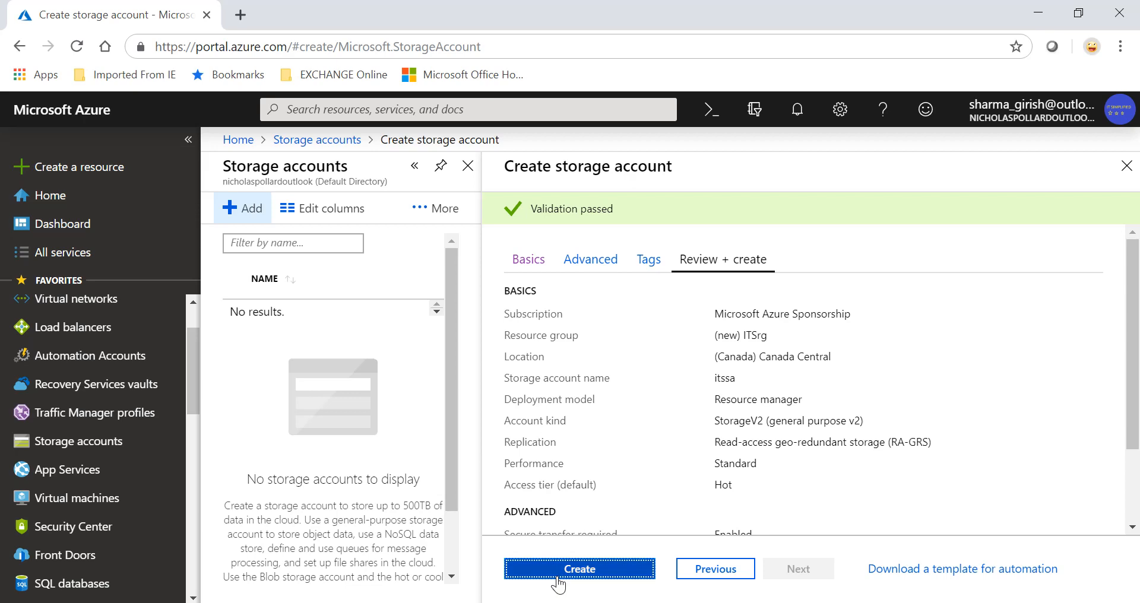
pyautogui.click(579, 568)
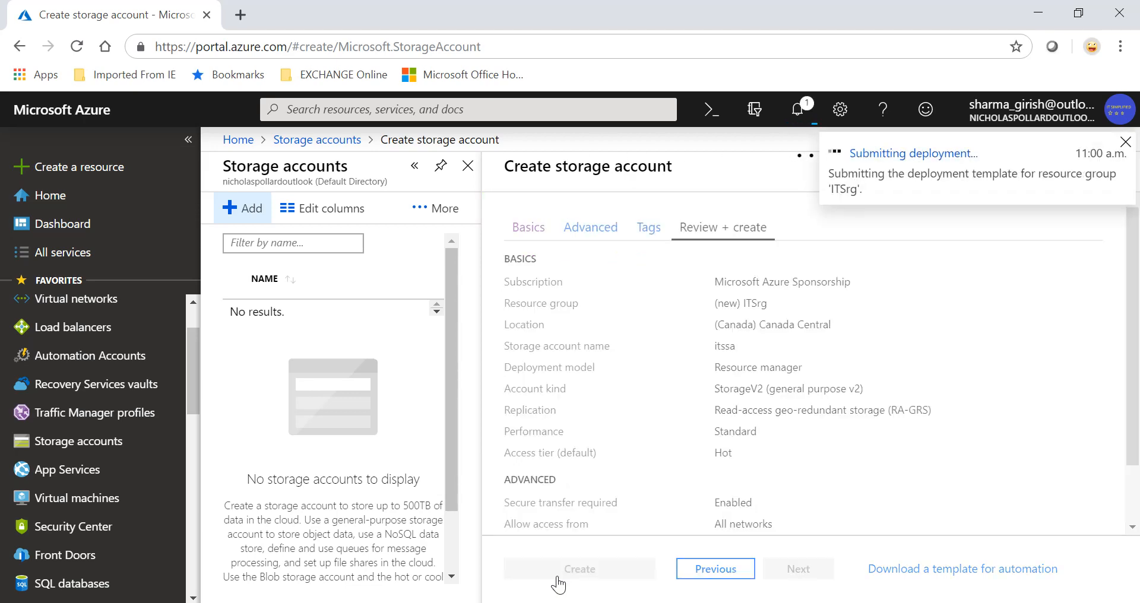
pyautogui.click(579, 569)
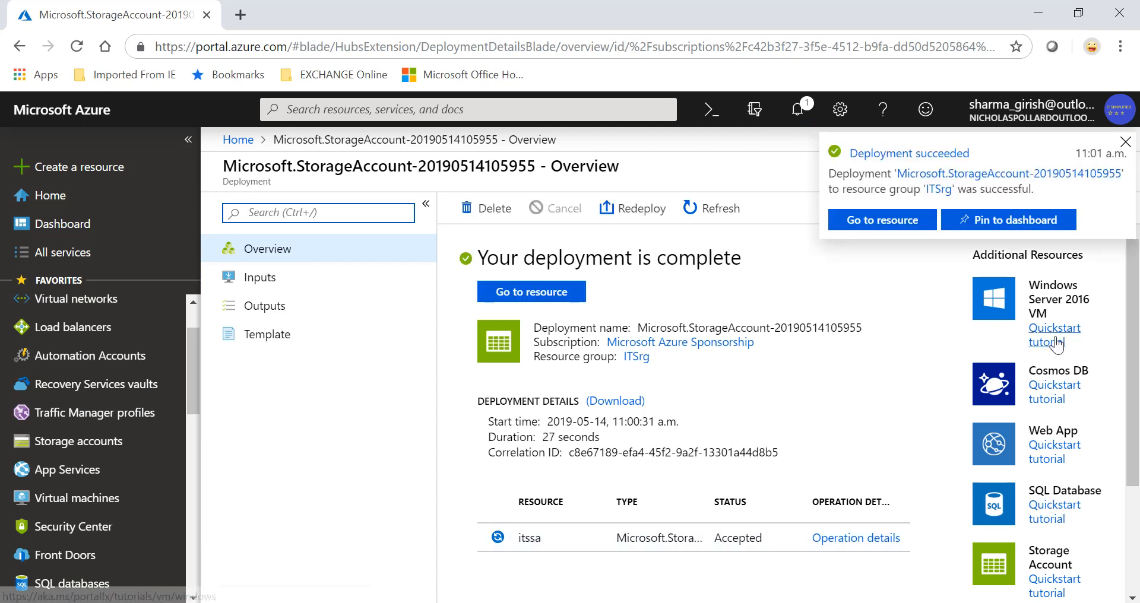
# Step: Go to the itssa resource and scroll its overview to the Services section
pyautogui.click(1126, 142)
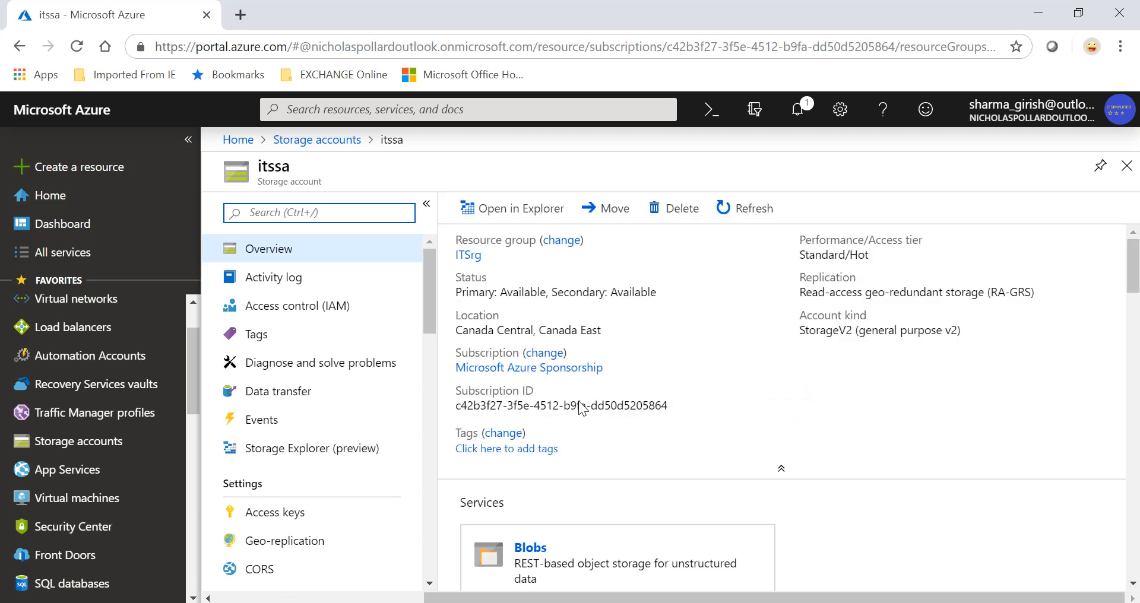
pyautogui.scroll(-3)
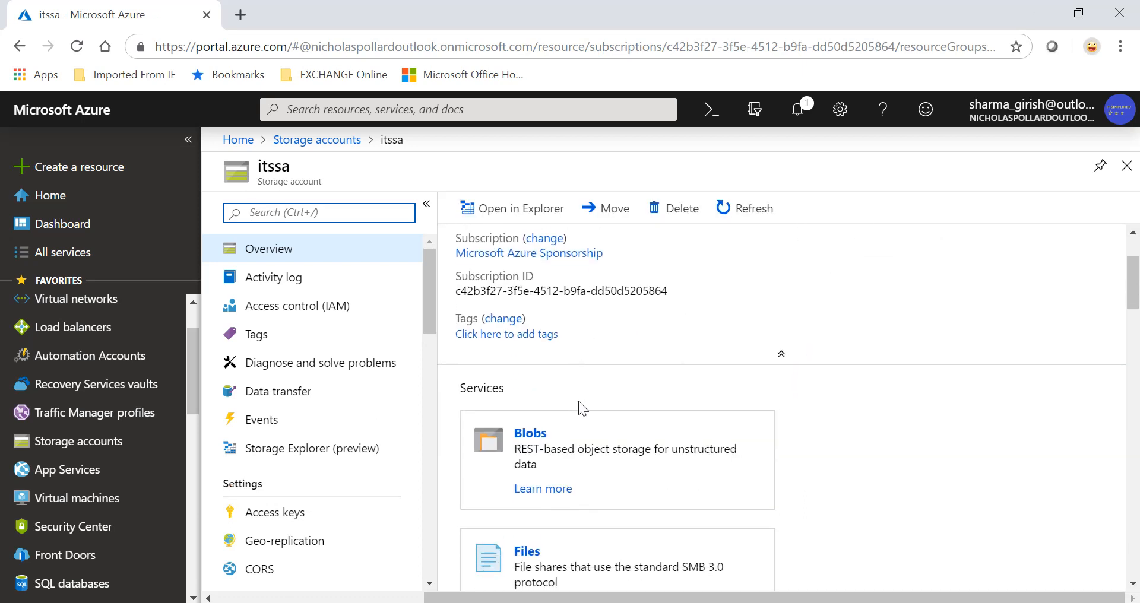
pyautogui.moveTo(732, 434)
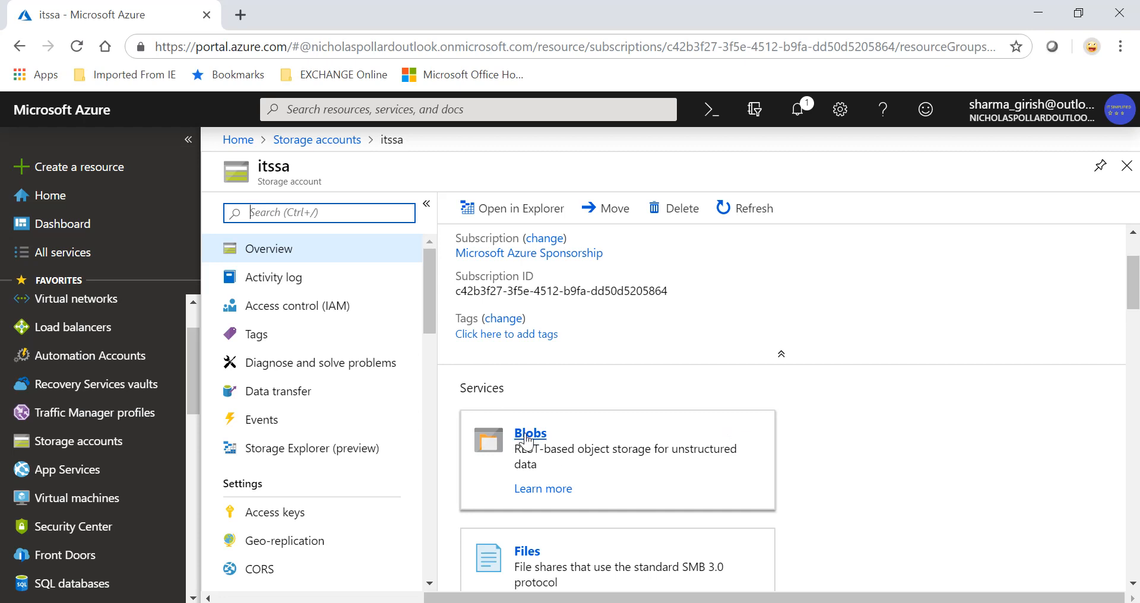
# Step: Under Blobs, add a new private container named itscontainer1
pyautogui.click(530, 434)
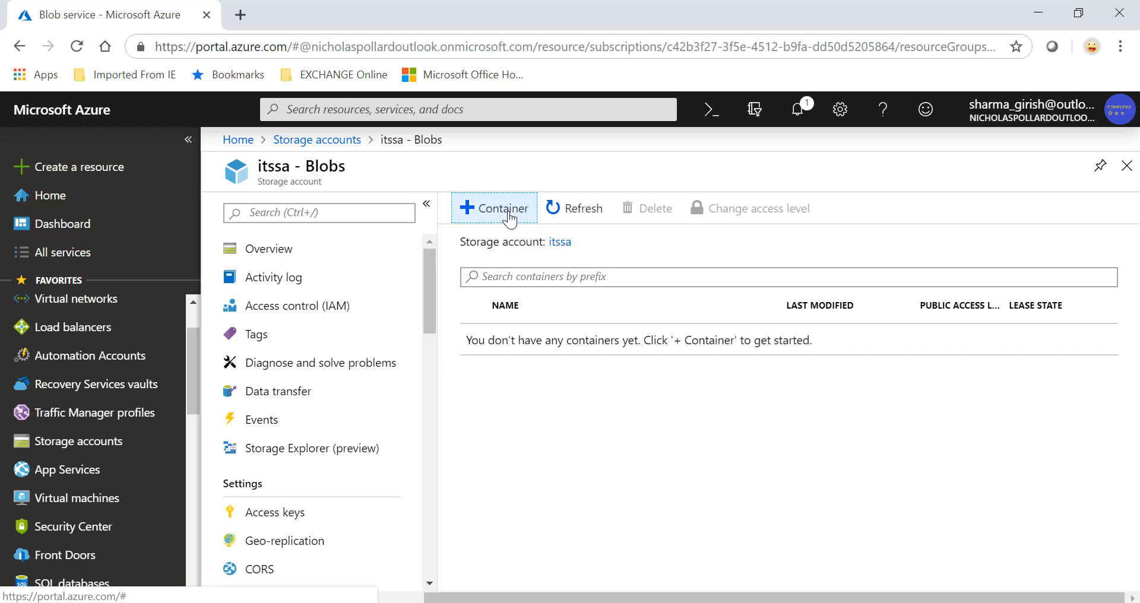
pyautogui.click(502, 208)
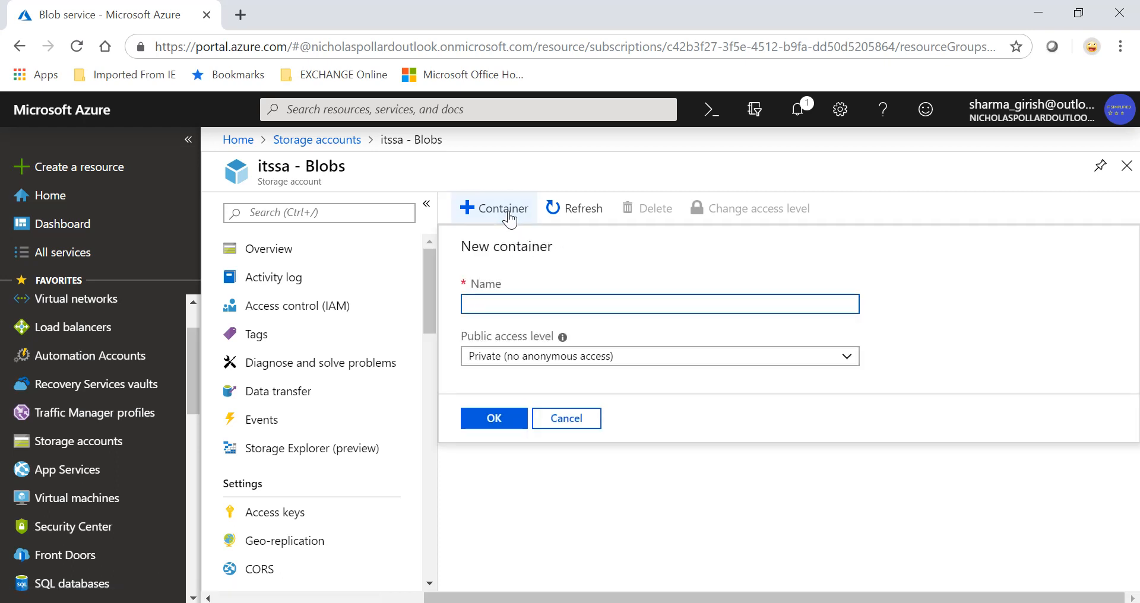
pyautogui.write('itscontainer1')
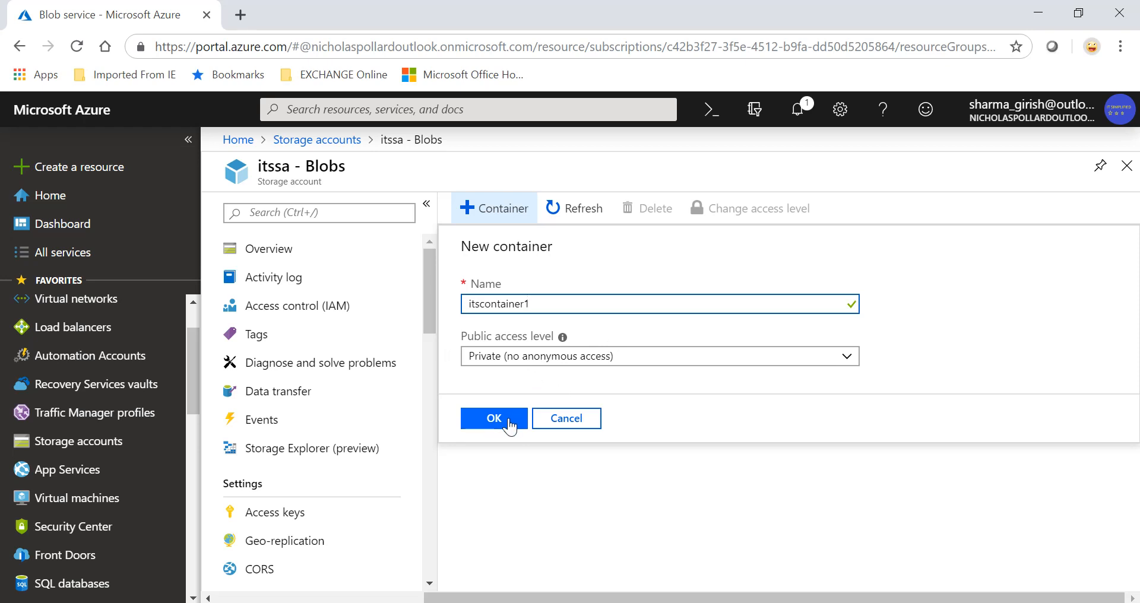
pyautogui.click(494, 418)
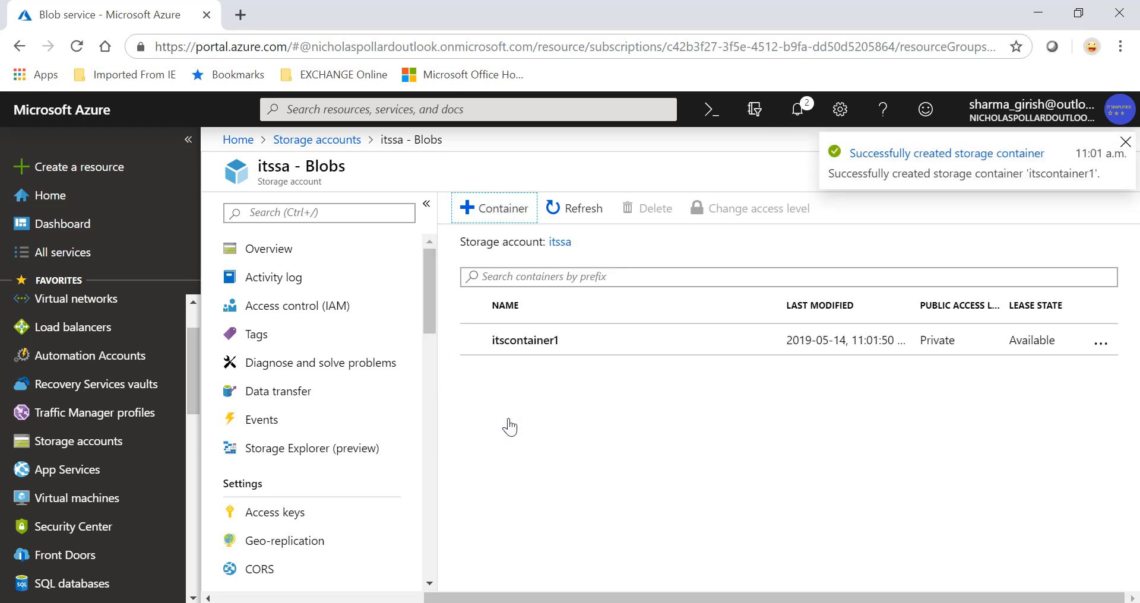
pyautogui.moveTo(1124, 141)
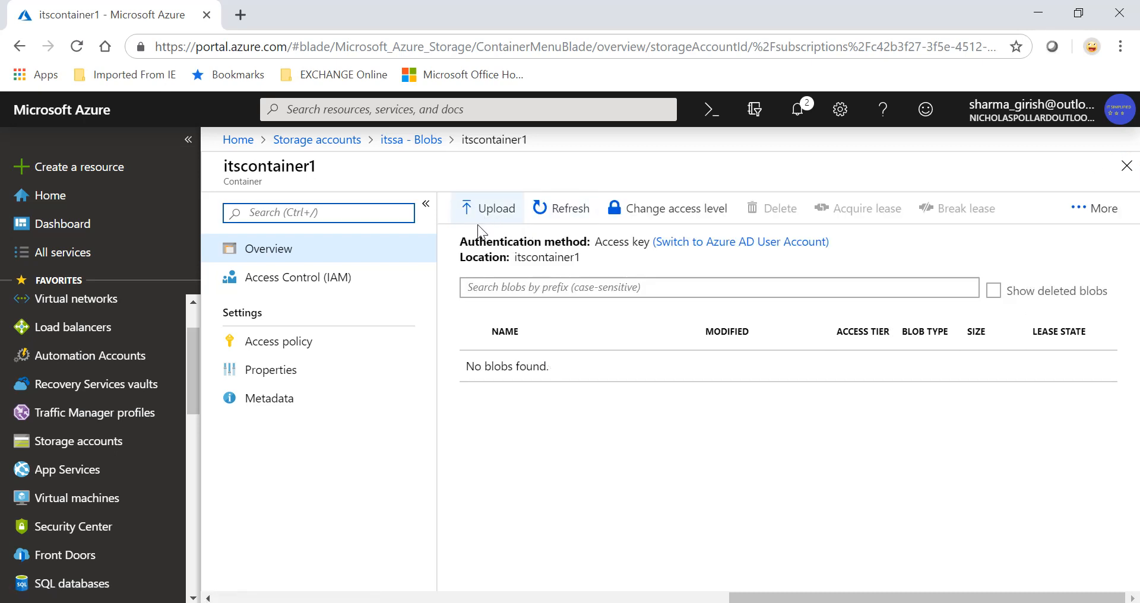
# Step: In itscontainer1's upload panel, set the advanced Blob type option to Page blob
pyautogui.click(489, 208)
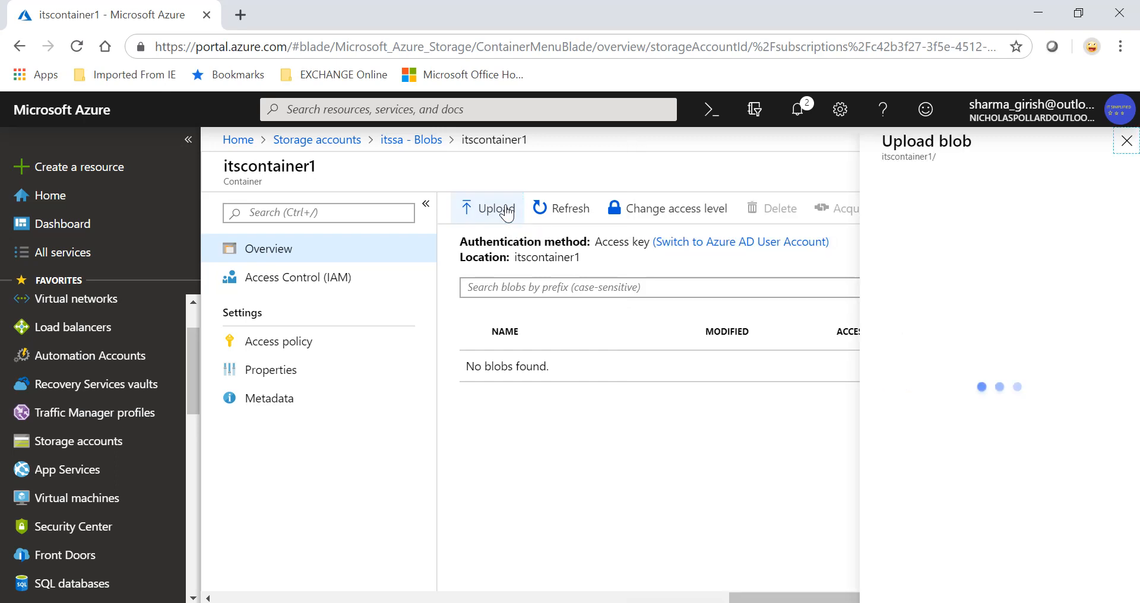
pyautogui.click(486, 208)
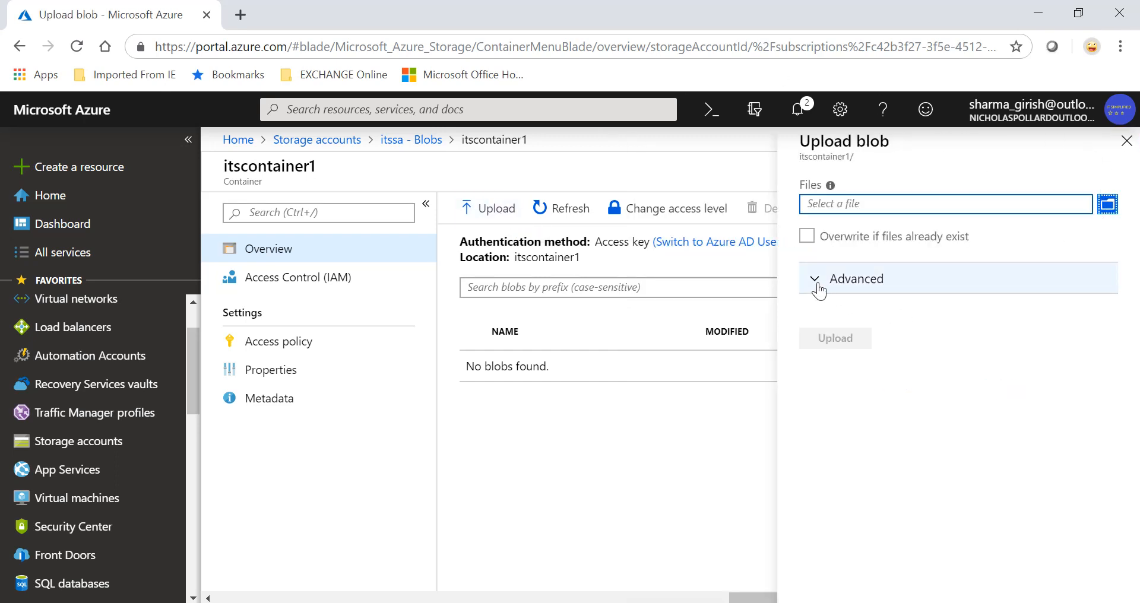
pyautogui.click(856, 278)
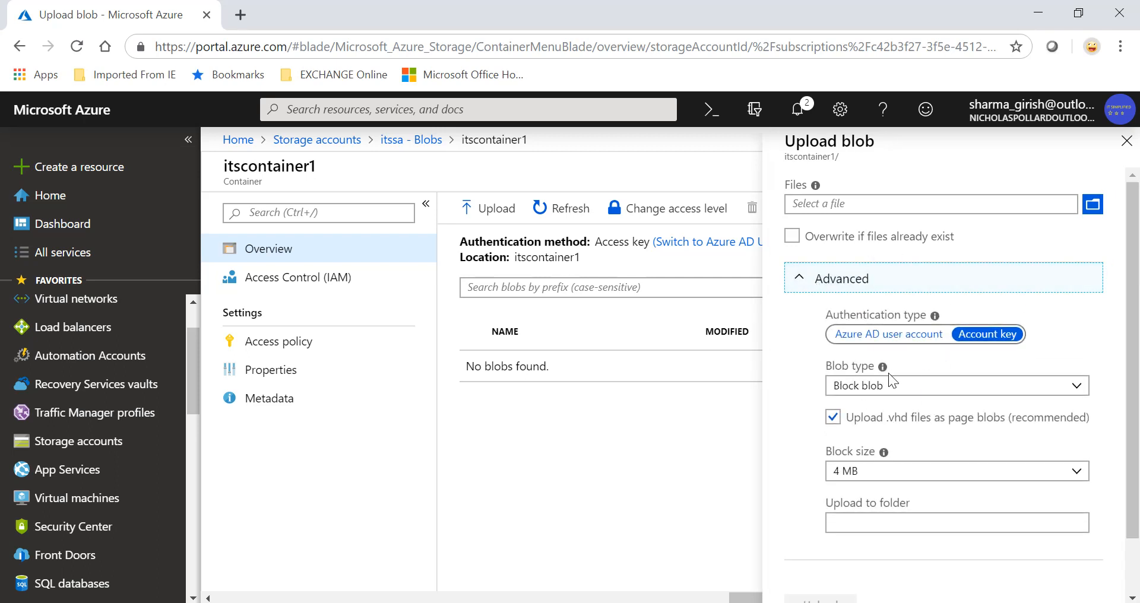
pyautogui.click(955, 385)
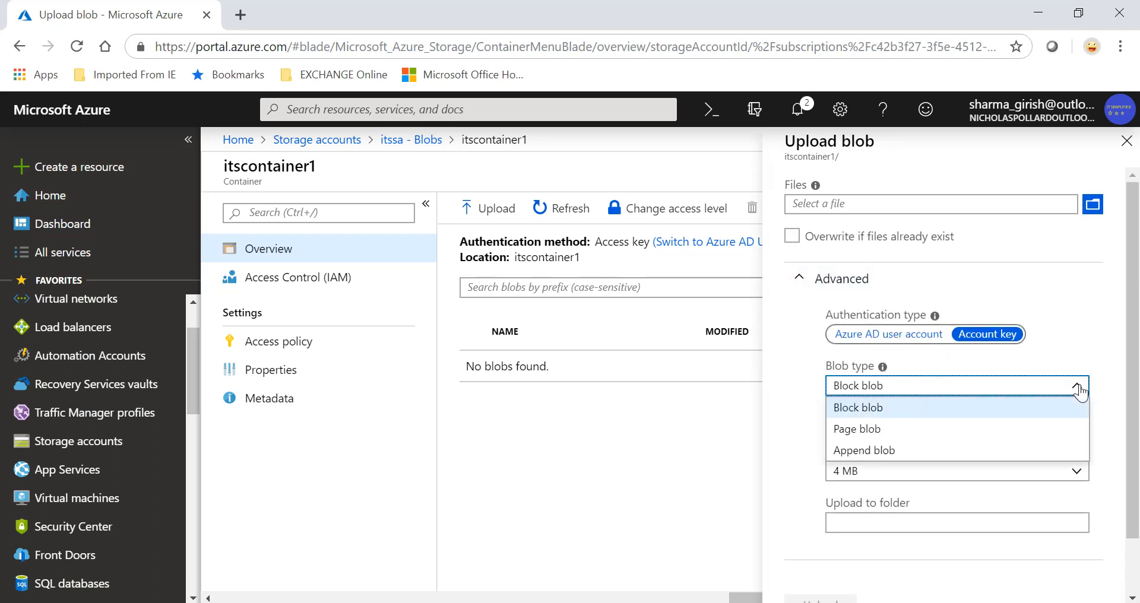
pyautogui.click(856, 429)
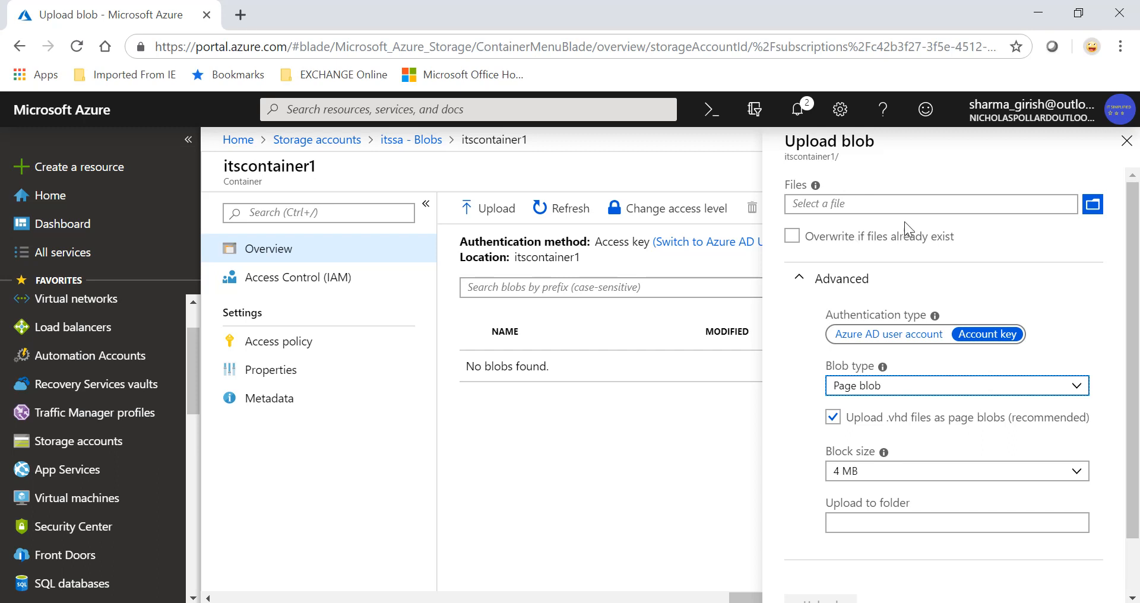
pyautogui.click(952, 385)
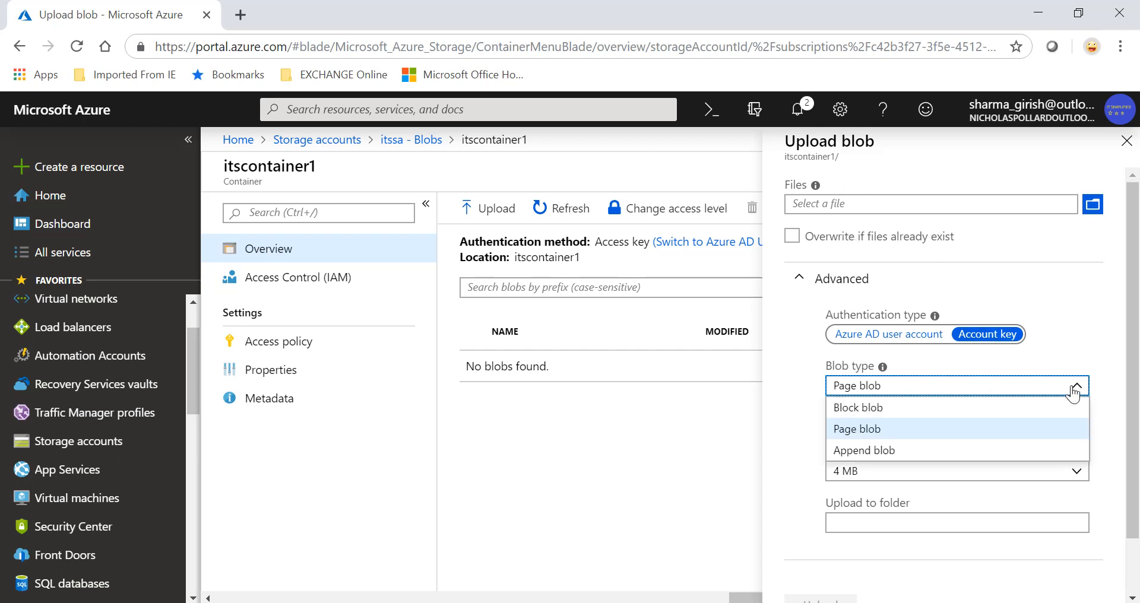
pyautogui.moveTo(843, 408)
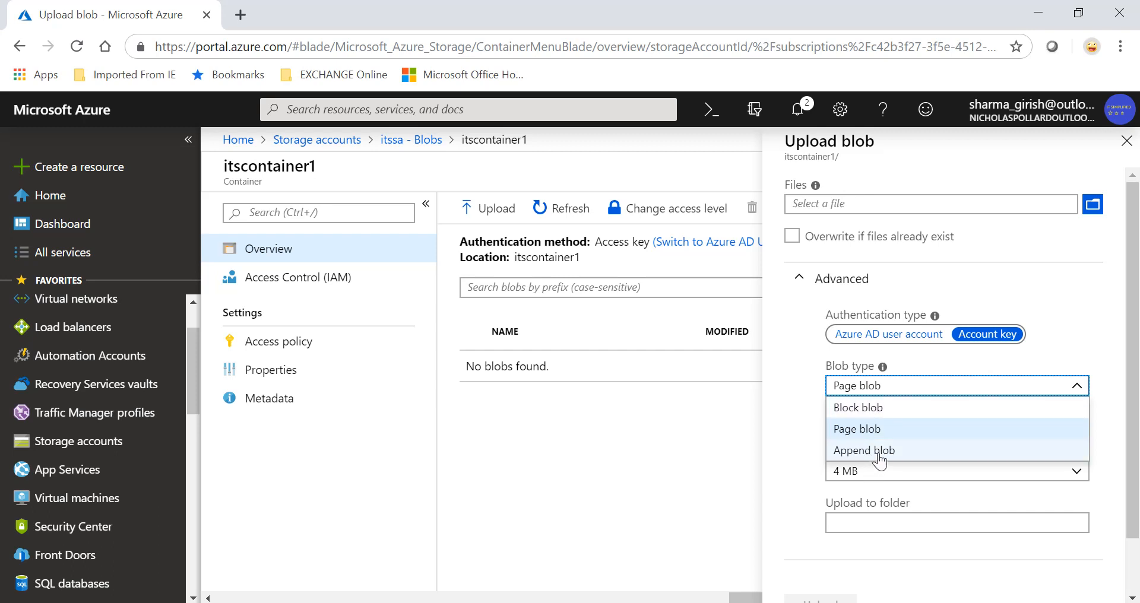
pyautogui.moveTo(861, 432)
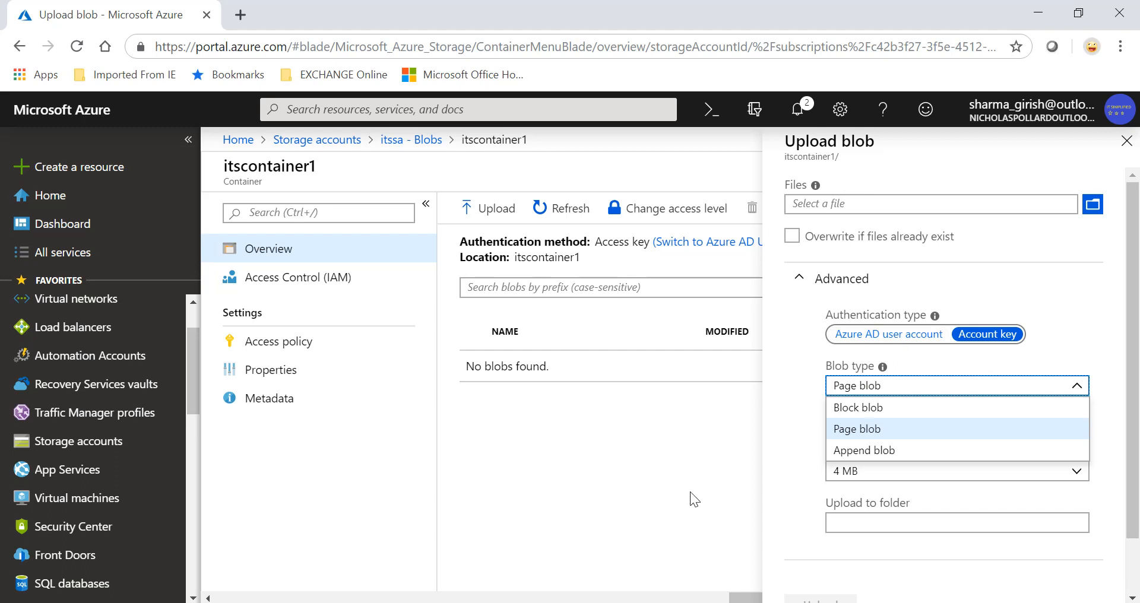
pyautogui.click(856, 429)
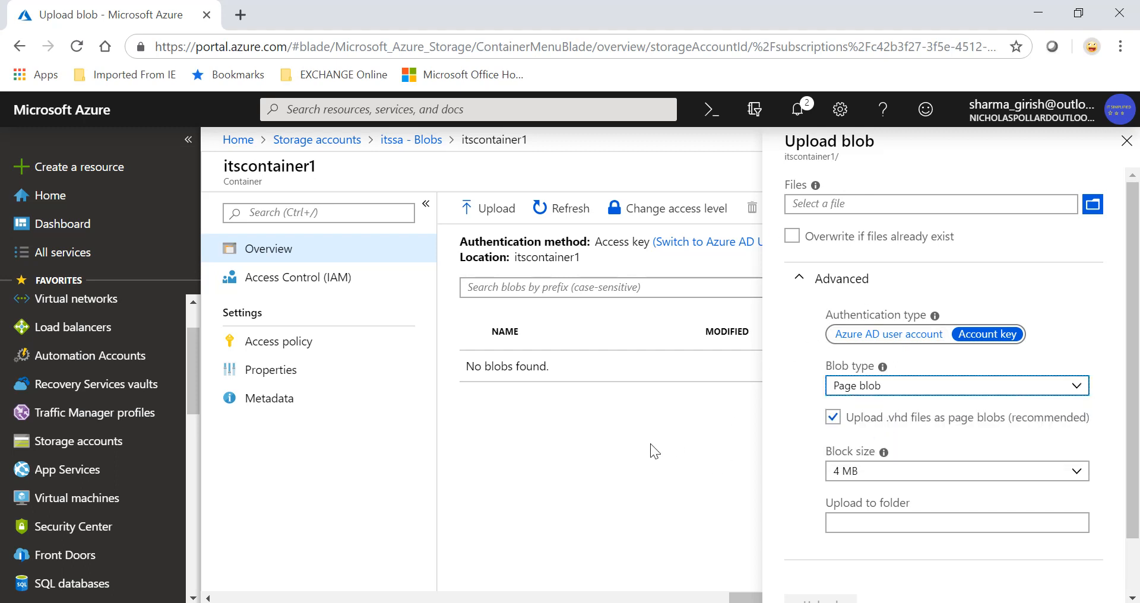